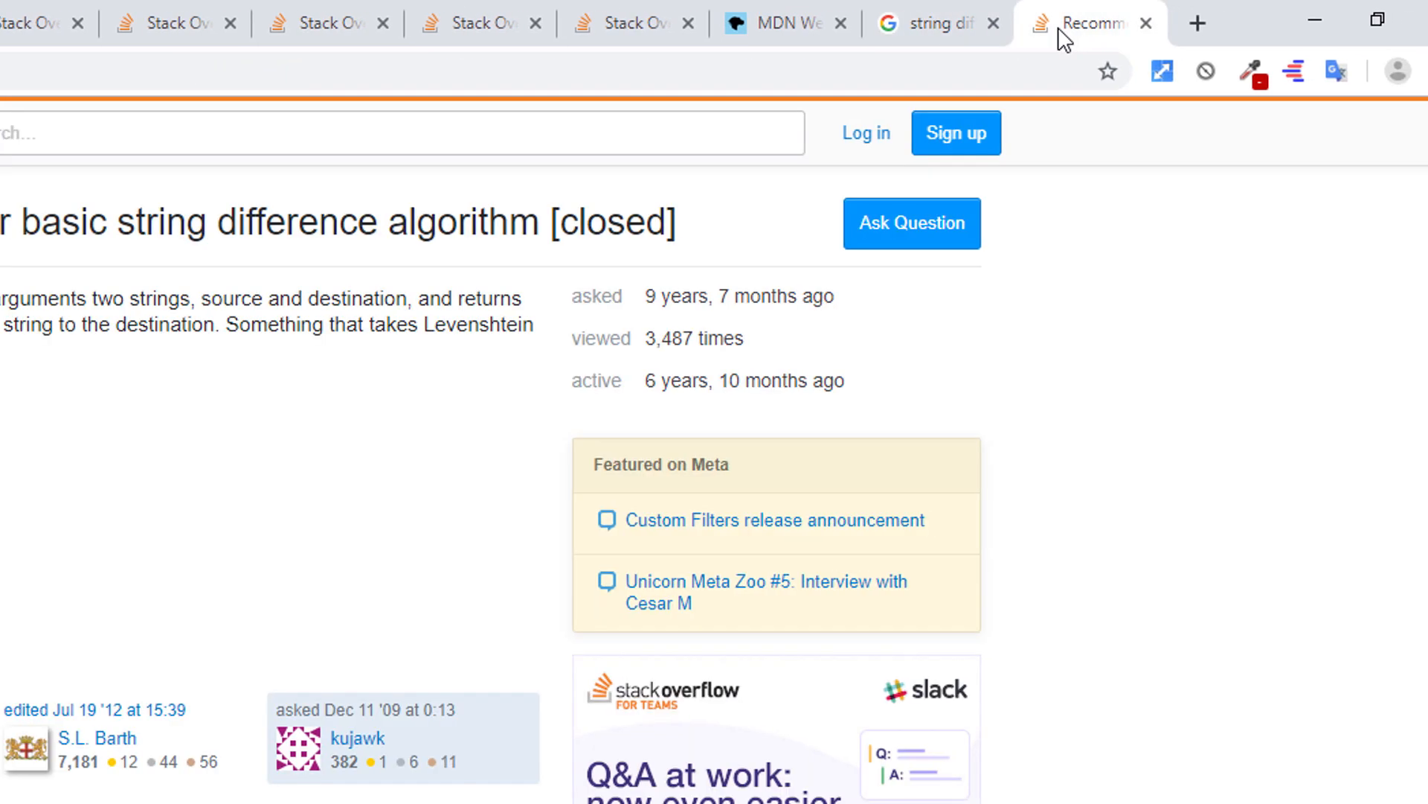
{"action": "mouse_move", "coordinate": [1186, 24]}
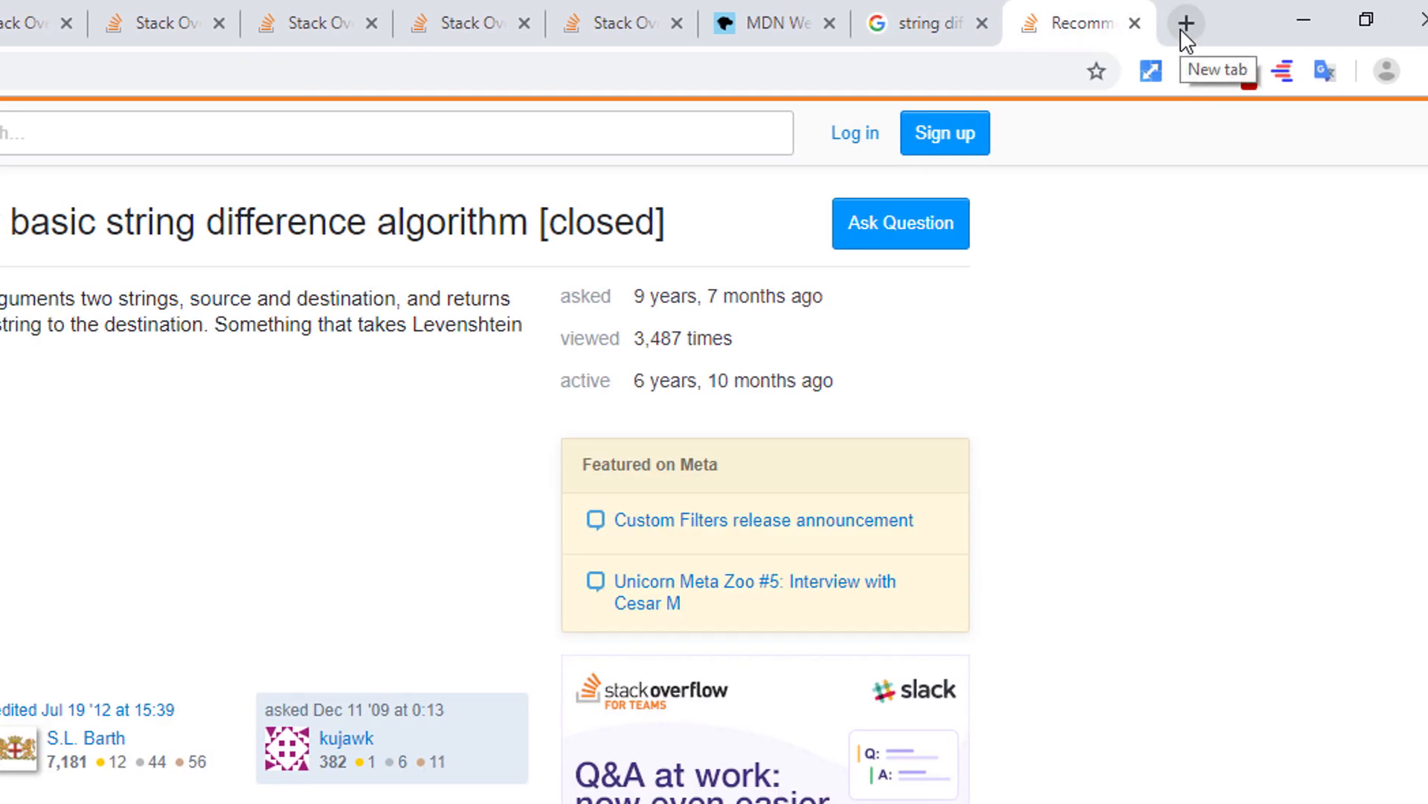
Step: Add a new blank tab beside the Stack Overflow question tabs
{"action": "left_click", "coordinate": [1186, 23]}
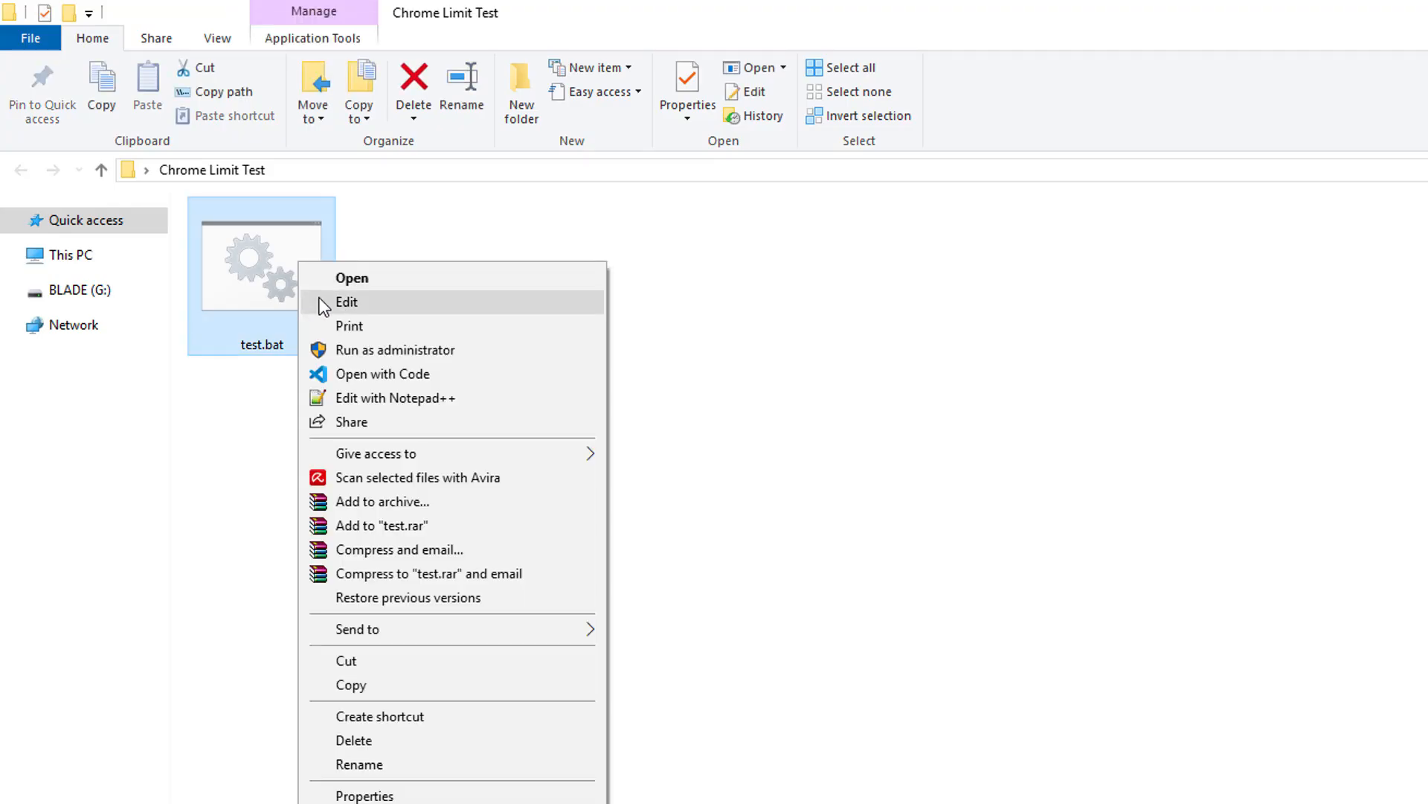
Step: Open test.bat from the Chrome Limit Test folder for editing
{"action": "left_click", "coordinate": [347, 302]}
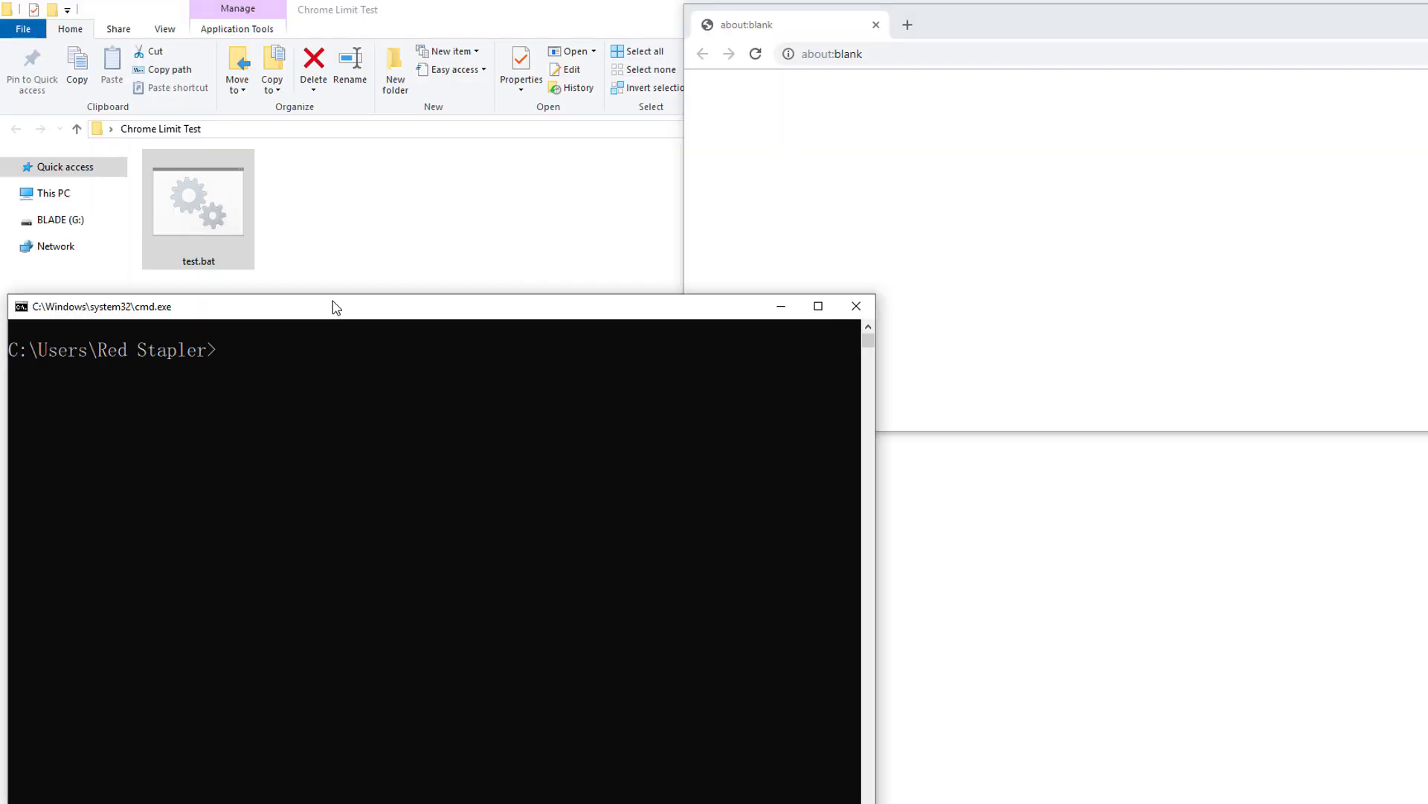
Step: Run C:\Users\Red Stapler\Desktop\Chrome Limit Test\test.bat until Tab Count reaches 5000
{"action": "type", "text": "\"C:\\Users\\Red Stapler\\Desktop\\Chrome Limit Test\\test.bat\""}
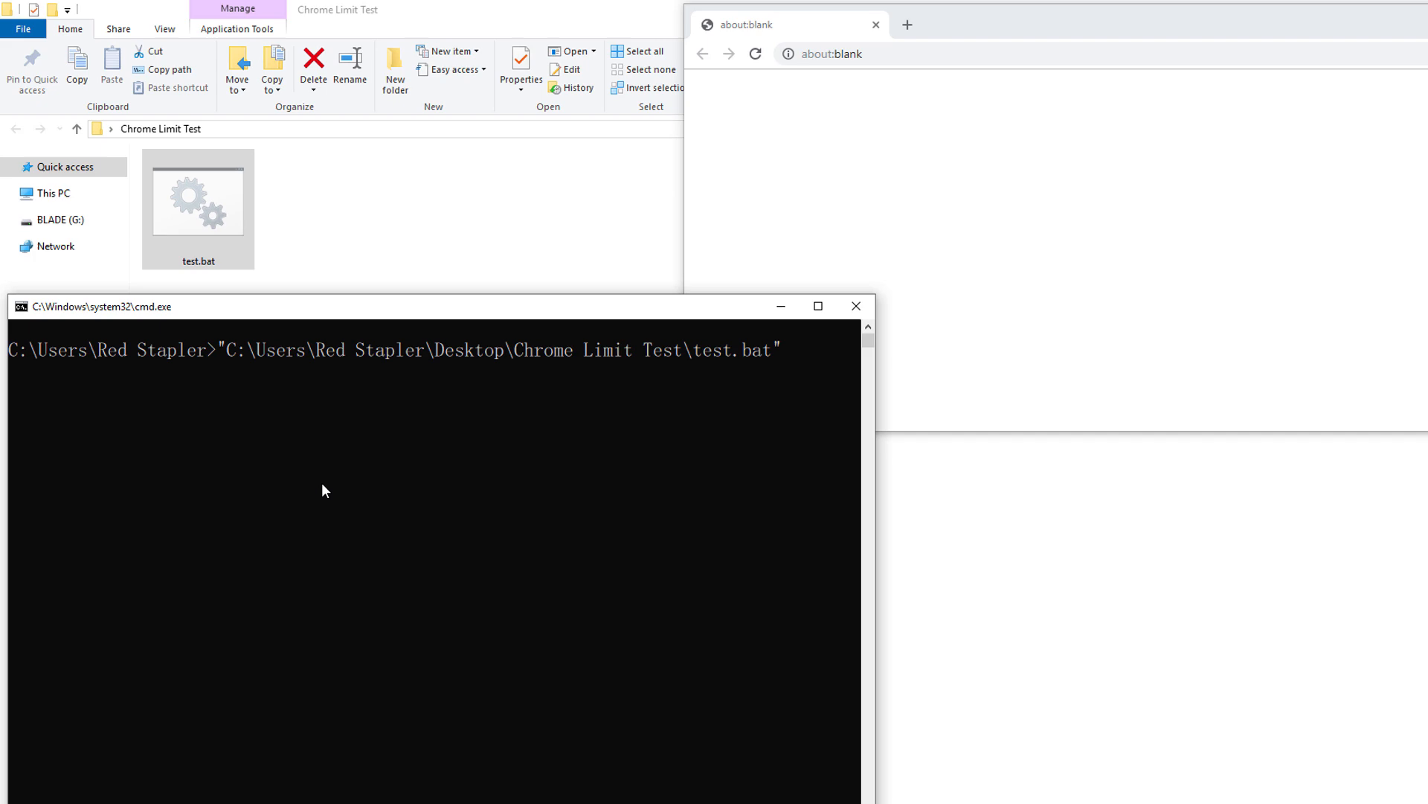
{"action": "double_click", "coordinate": [198, 197]}
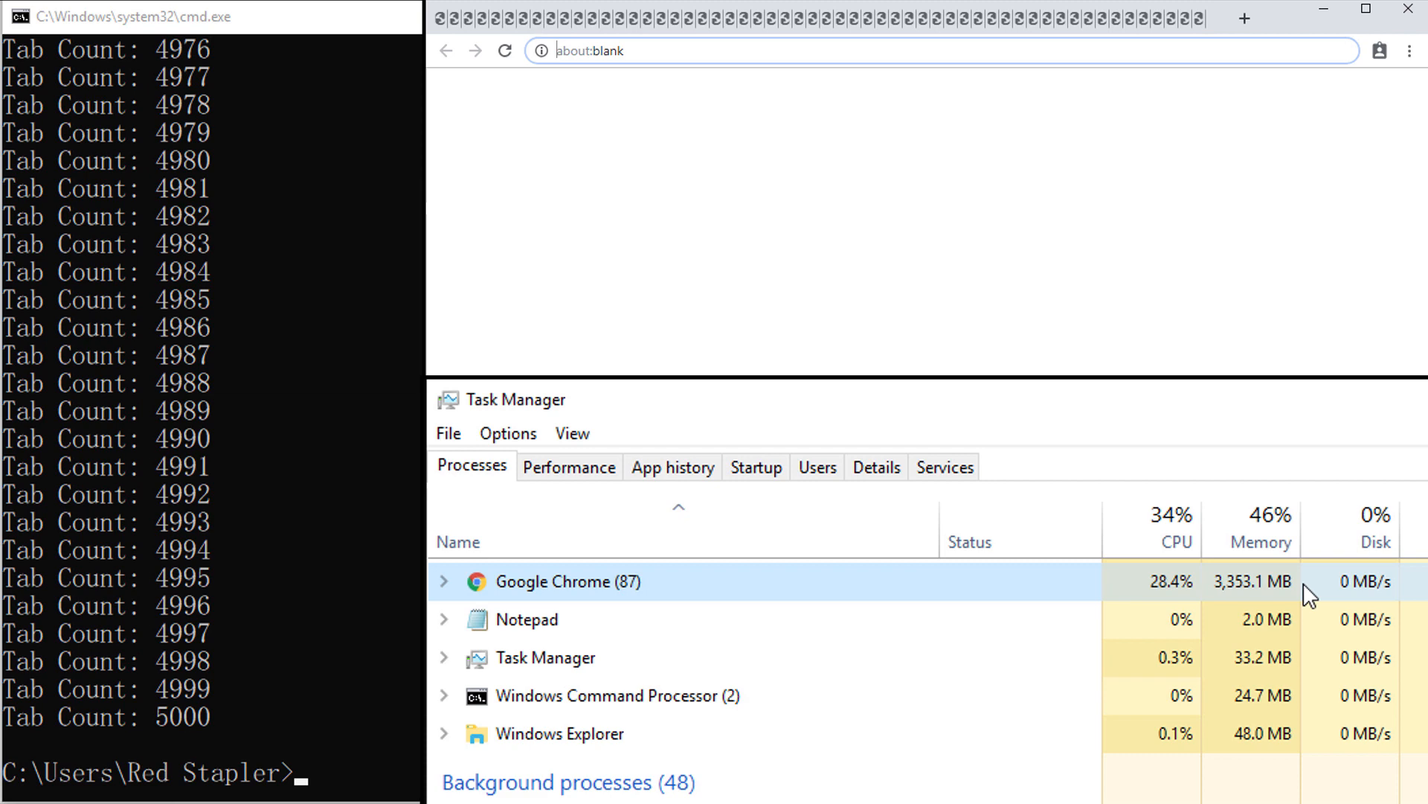
Step: Change the script's for /l loop range to (5001,1,10000)
{"action": "left_click", "coordinate": [1364, 9]}
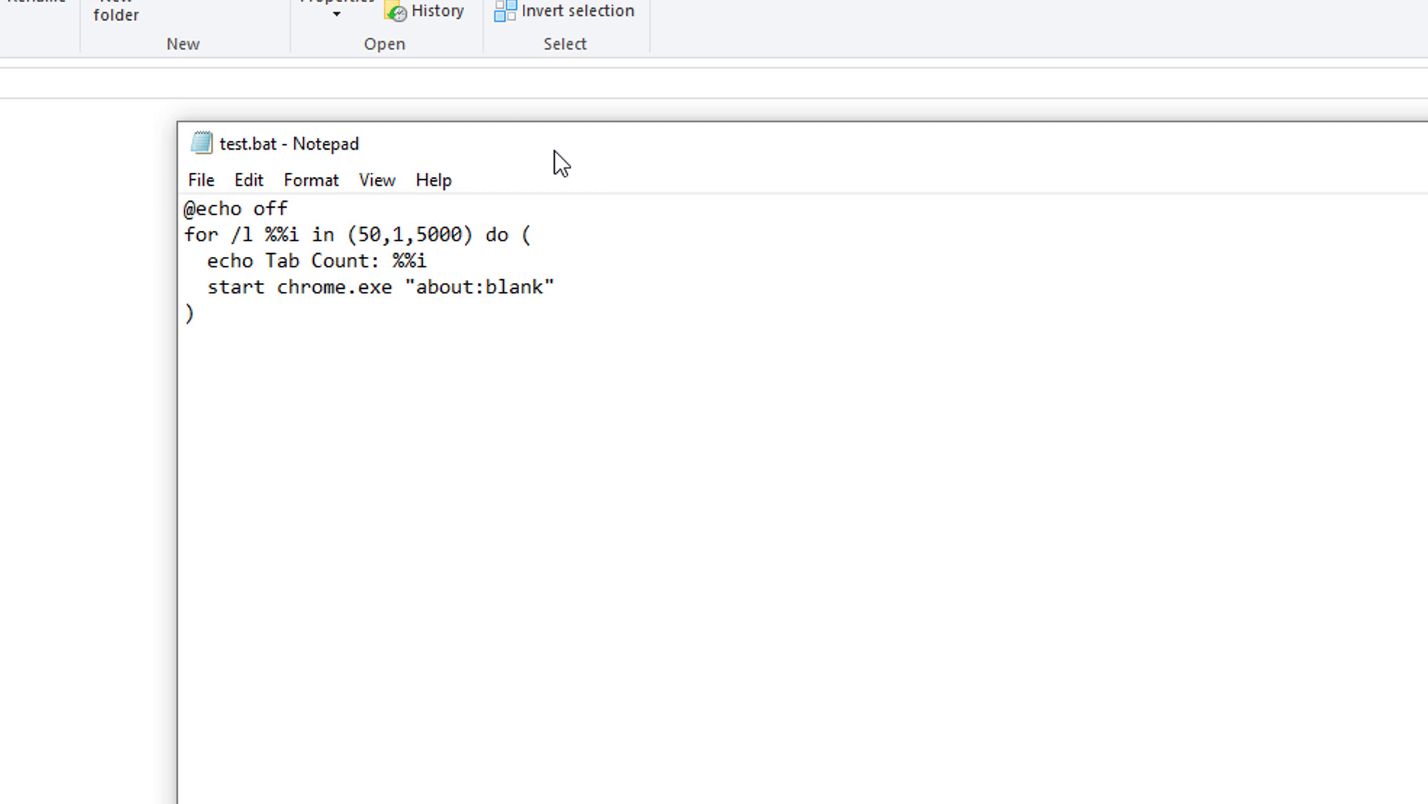
{"action": "type", "text": "5001,1,10000"}
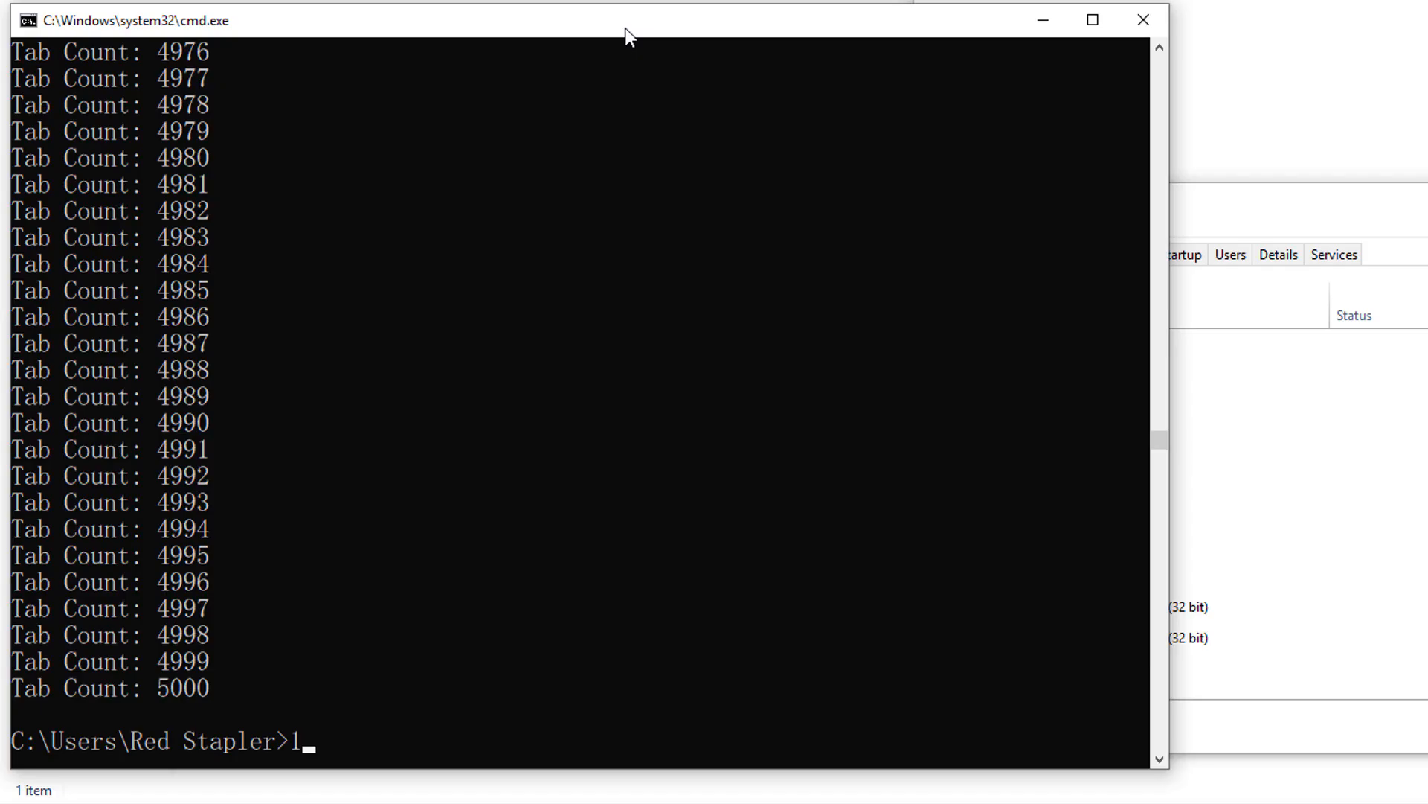
Step: Rerun test.bat from its full path so tabs open until Chrome reports being unresponsive
{"action": "type", "text": "\"C:\\Users\\Red Stapler\\Desktop\\Chrome Limit Test\\test.bat\""}
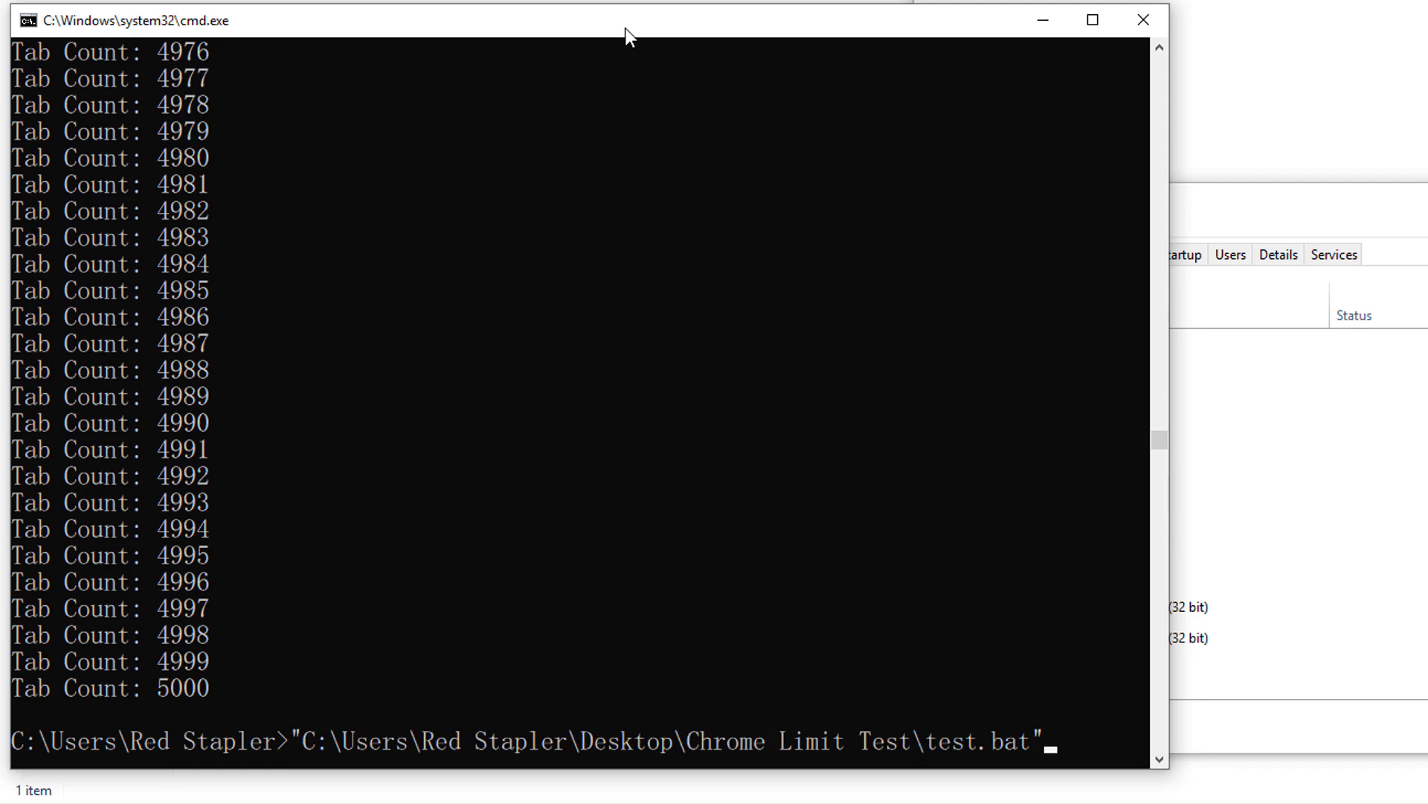
{"action": "key", "text": "Return"}
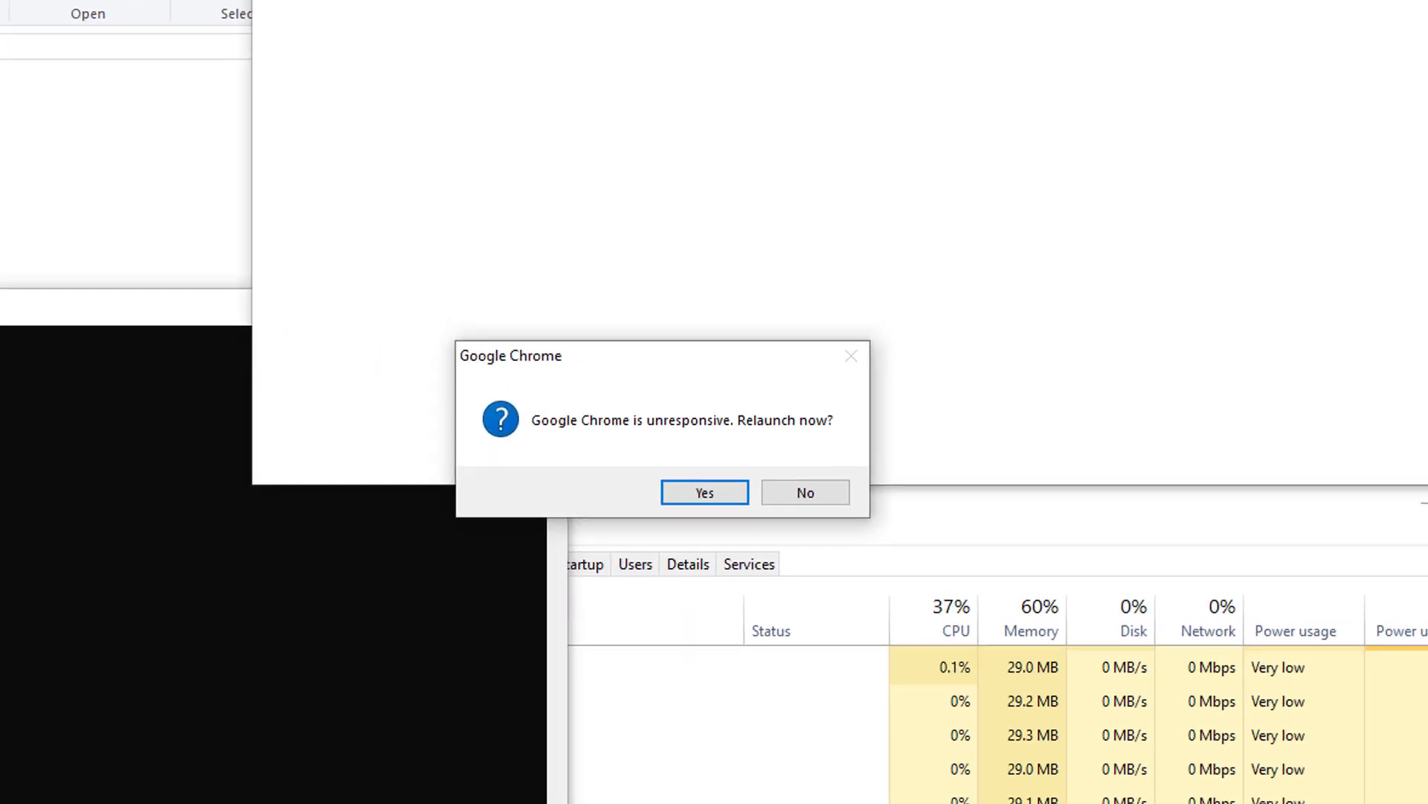
Step: Show the Quora answer claiming Chrome crashes at around 9600 tabs on an 8GB i7 machine
{"action": "left_click", "coordinate": [704, 493]}
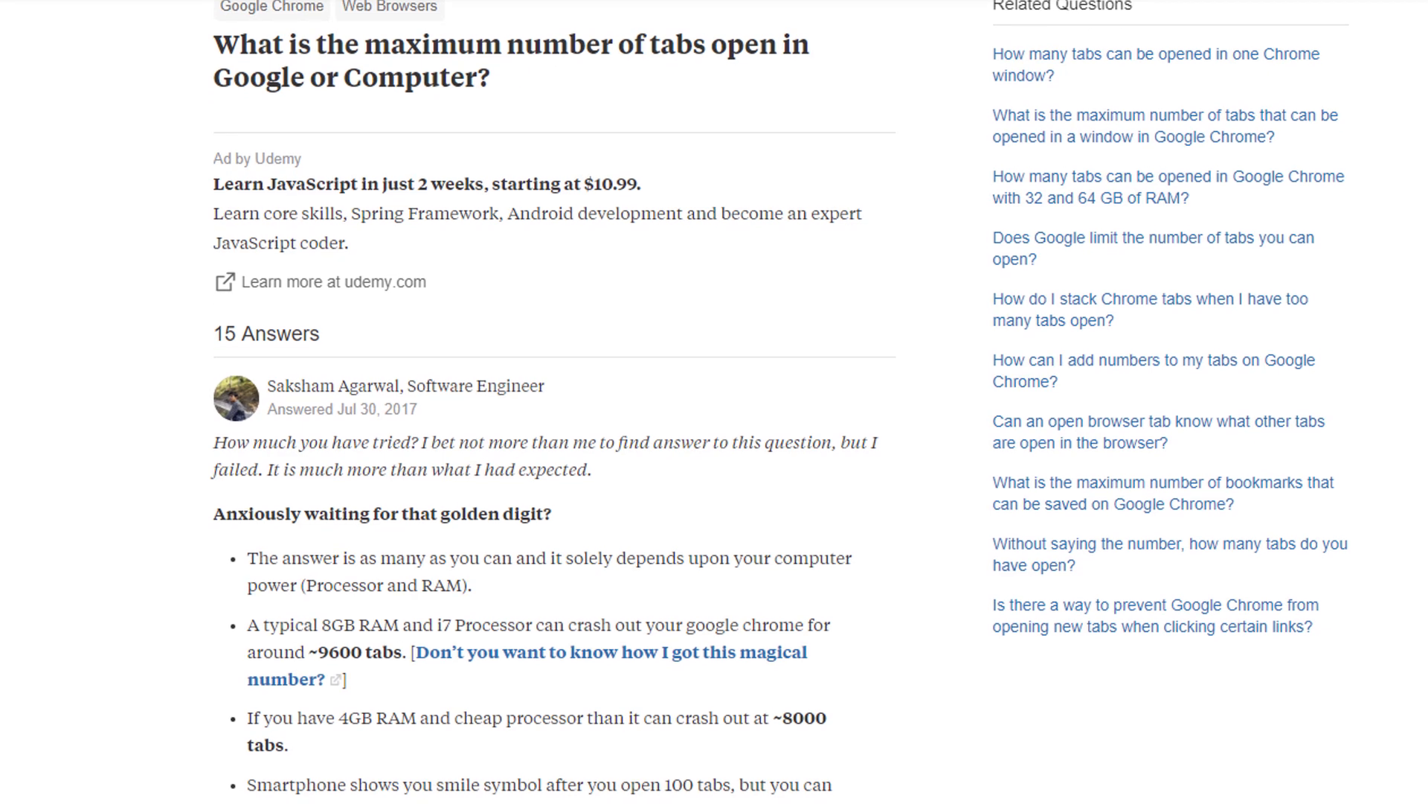
{"action": "scroll", "scroll_direction": "down", "scroll_amount": 3}
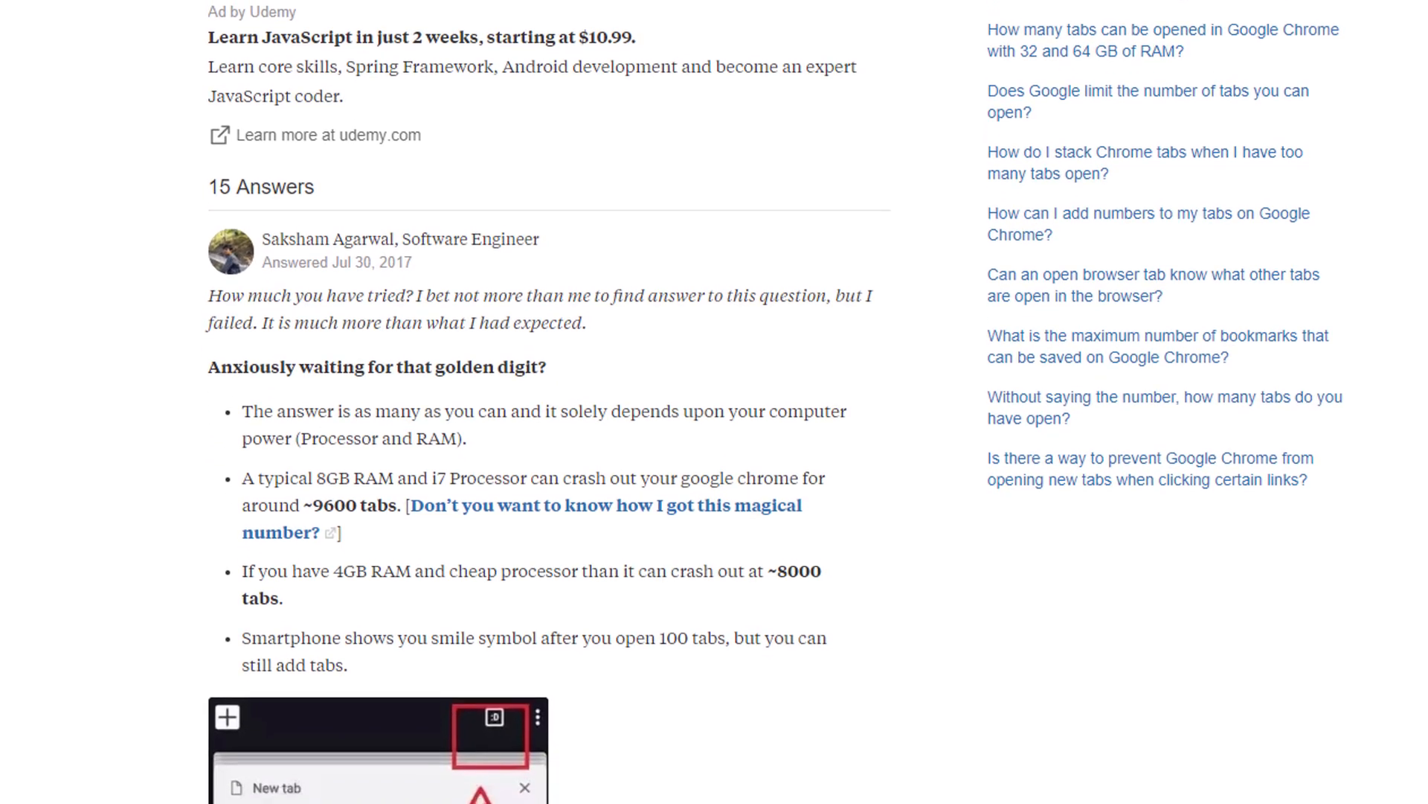
{"action": "scroll", "scroll_direction": "down", "scroll_amount": 3}
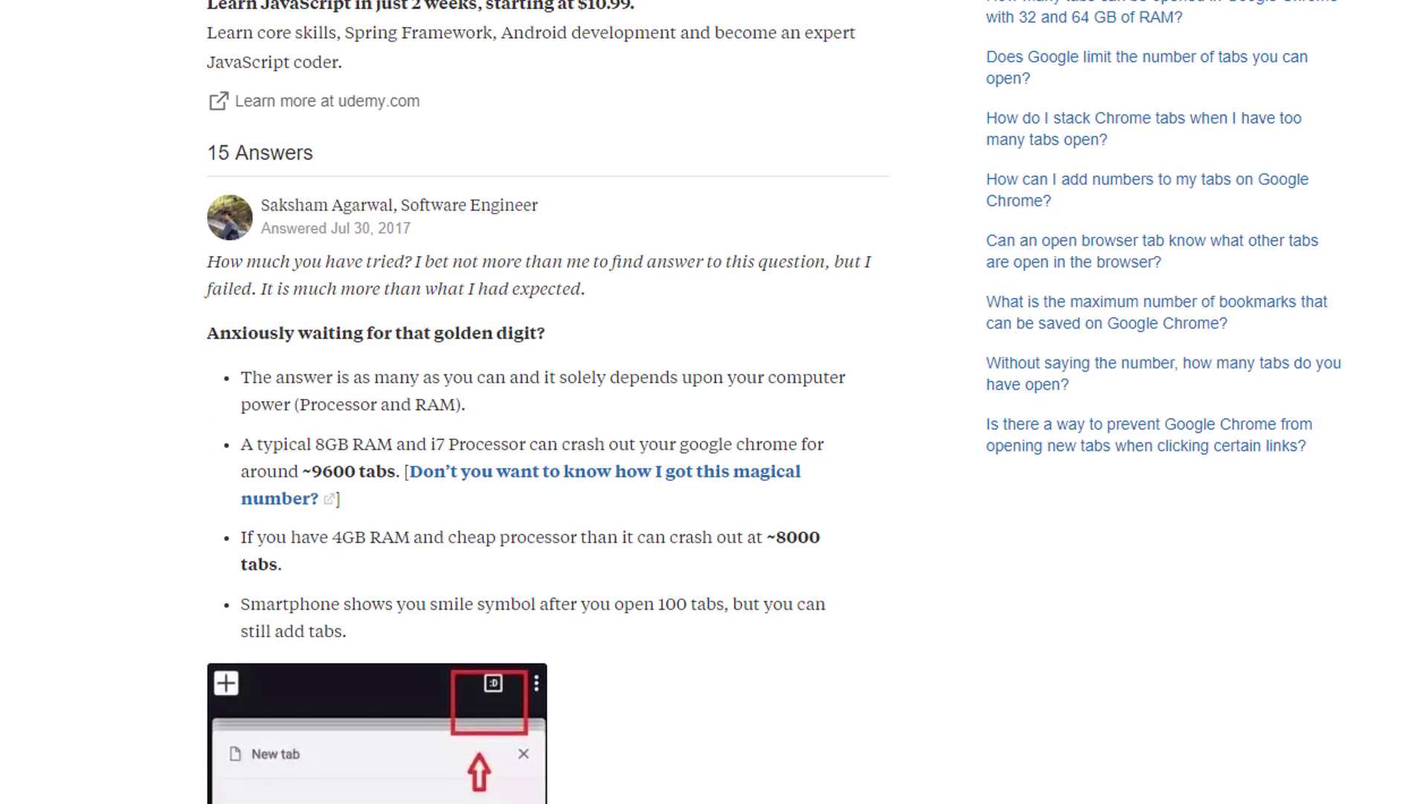